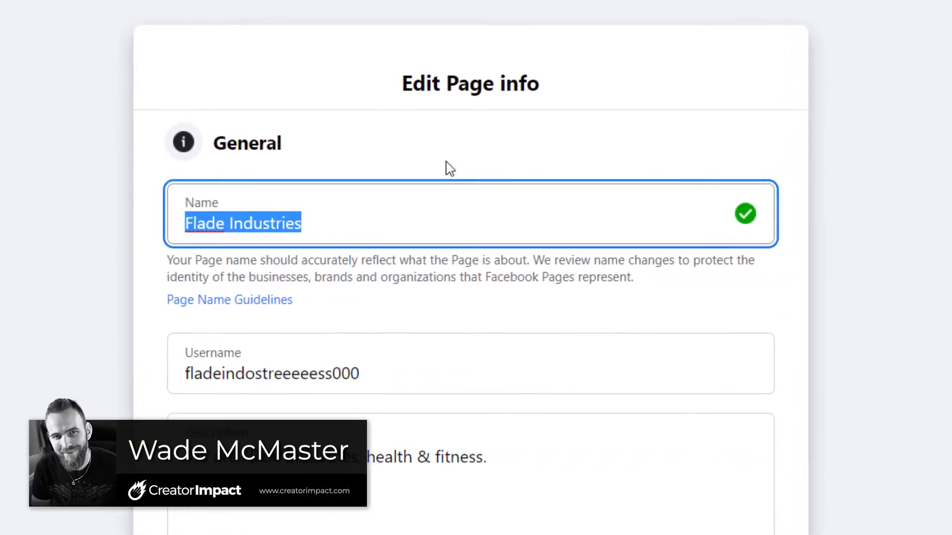
Enter 'Wade's Tutorials' as part of the new Page name on the Flade Industries Page
type("Wade's")
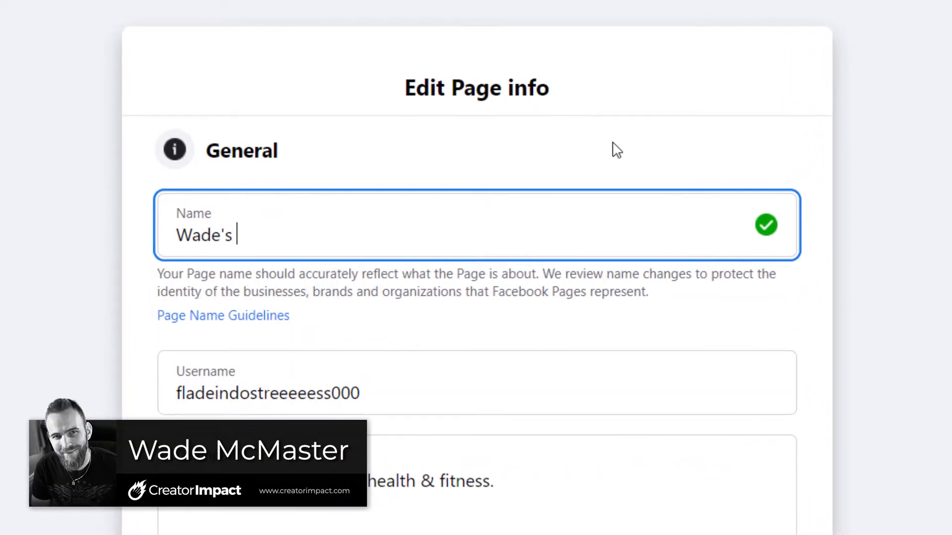
type("Tutorials")
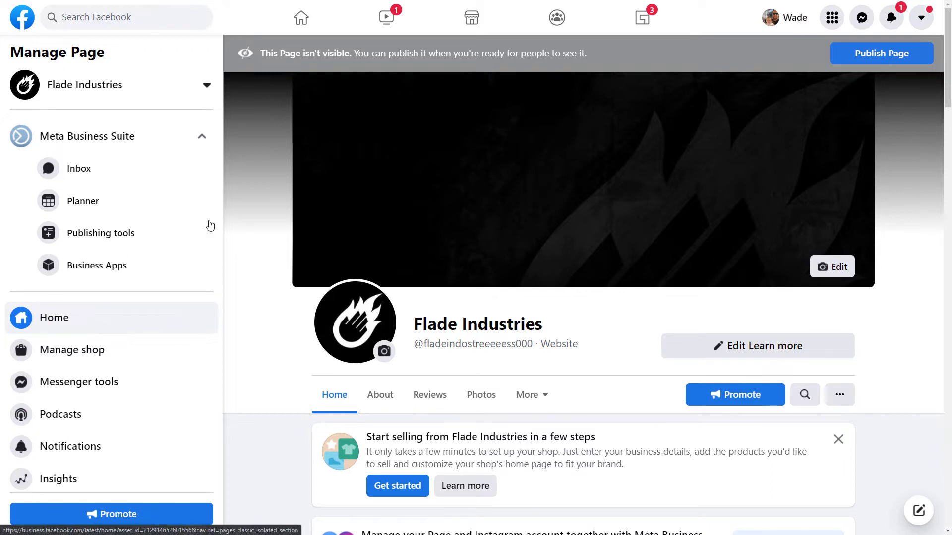
mouse_move(391, 276)
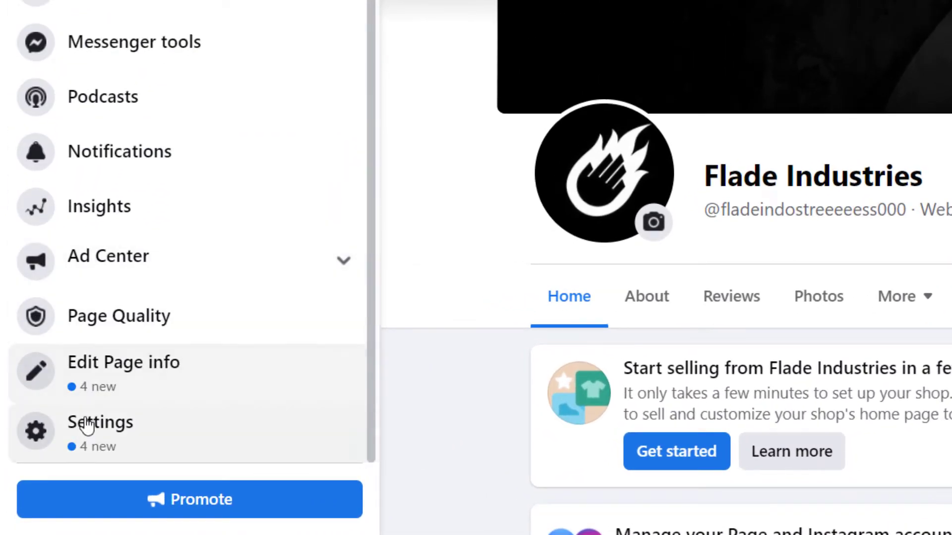
Go into the Flade Industries Page settings and reach the Page Info editor
left_click(99, 422)
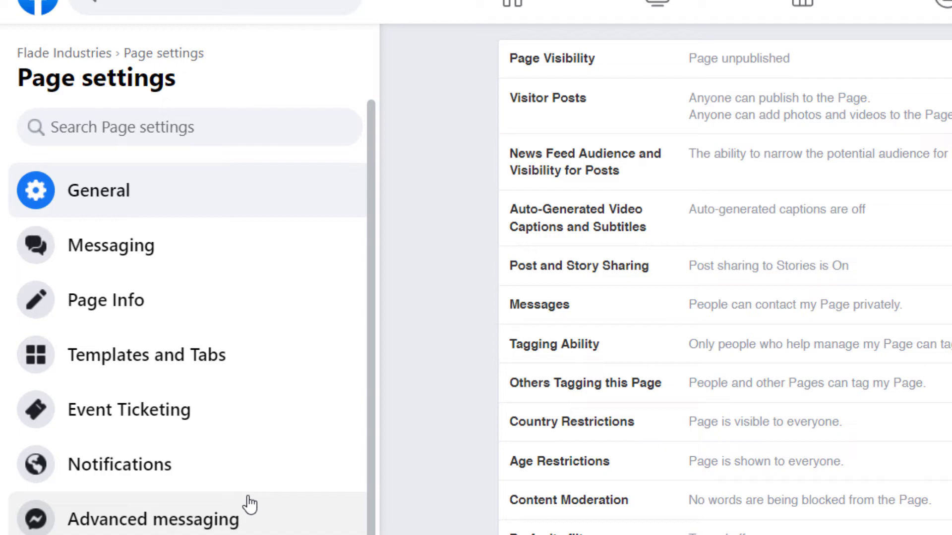
mouse_move(205, 238)
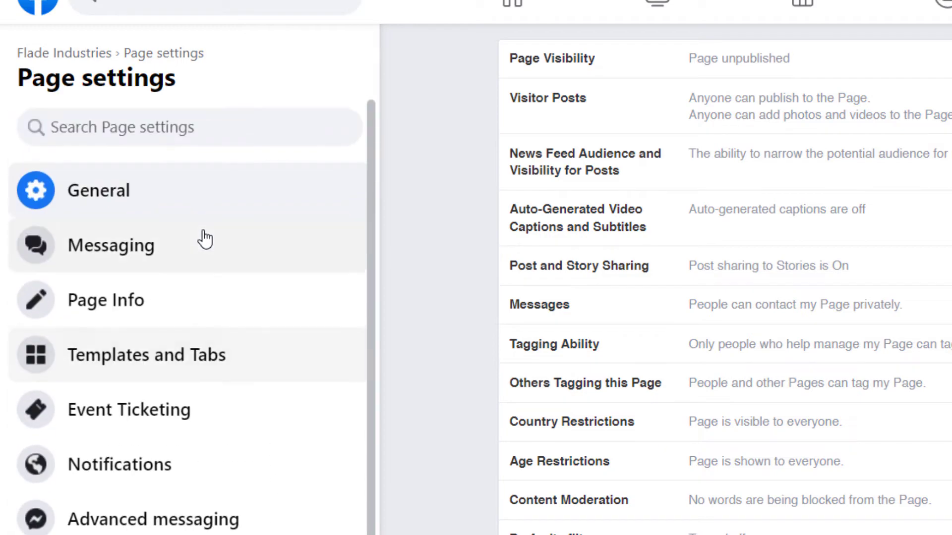
mouse_move(139, 314)
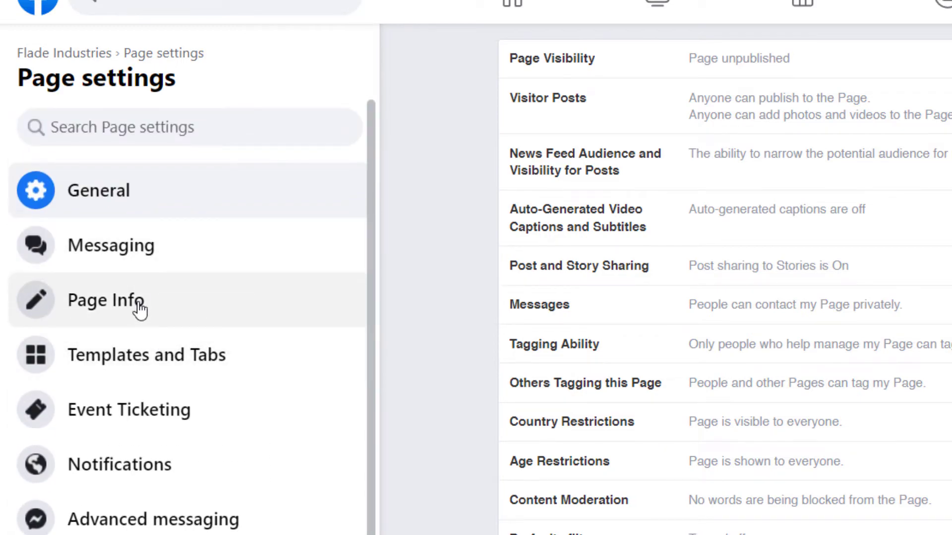
left_click(104, 300)
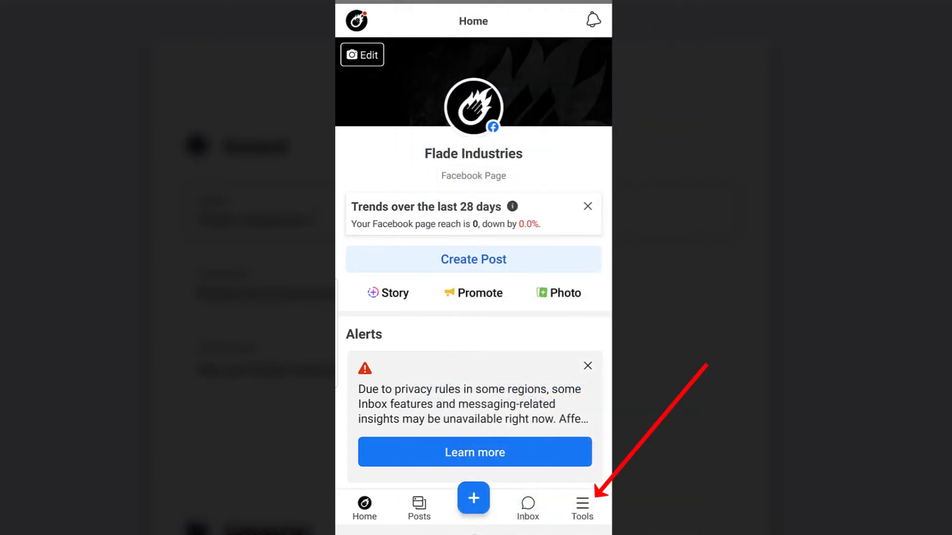
Reach Page Info via Tools and Settings in the mobile app and begin editing the Name field
left_click(582, 503)
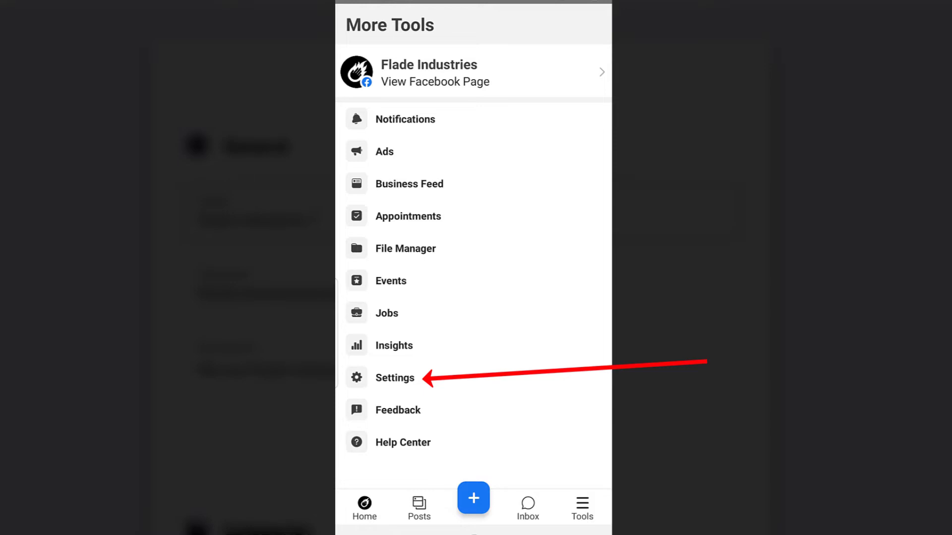
left_click(395, 377)
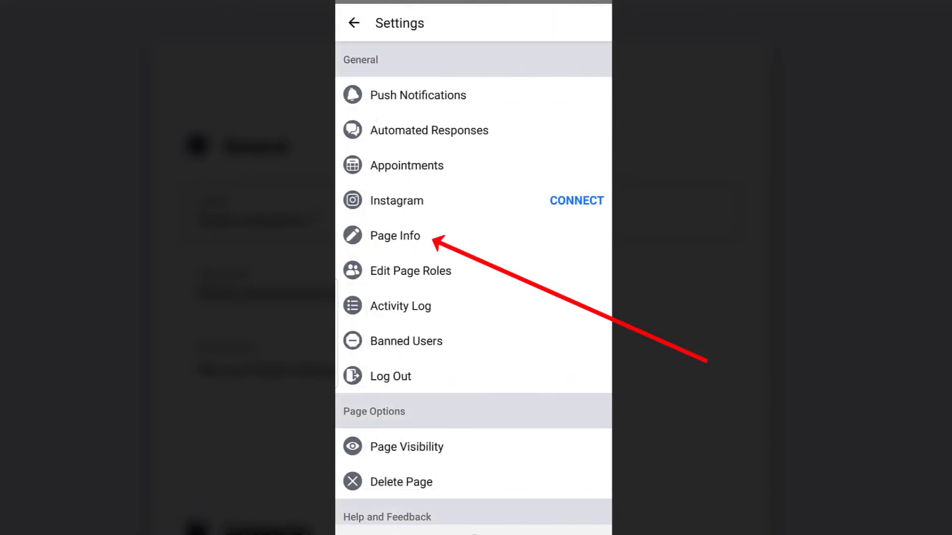
left_click(394, 236)
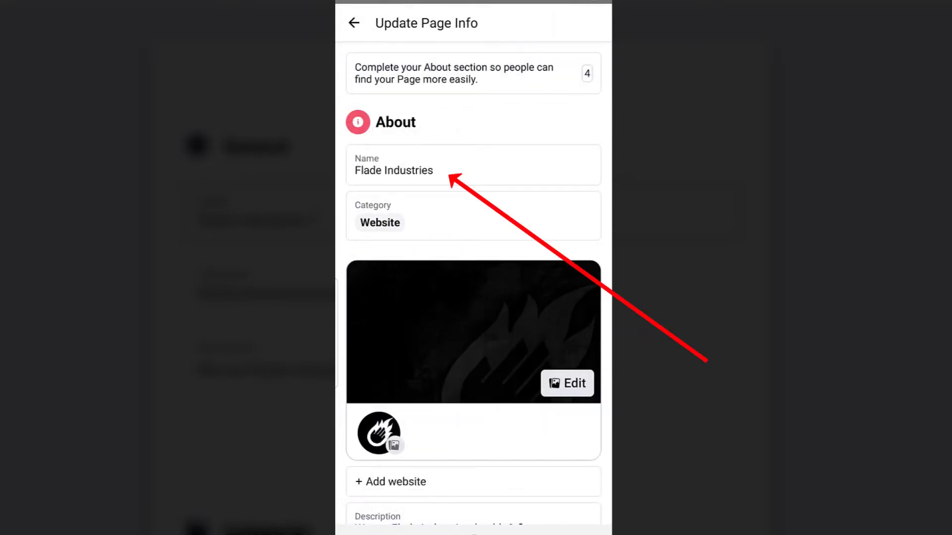
left_click(473, 165)
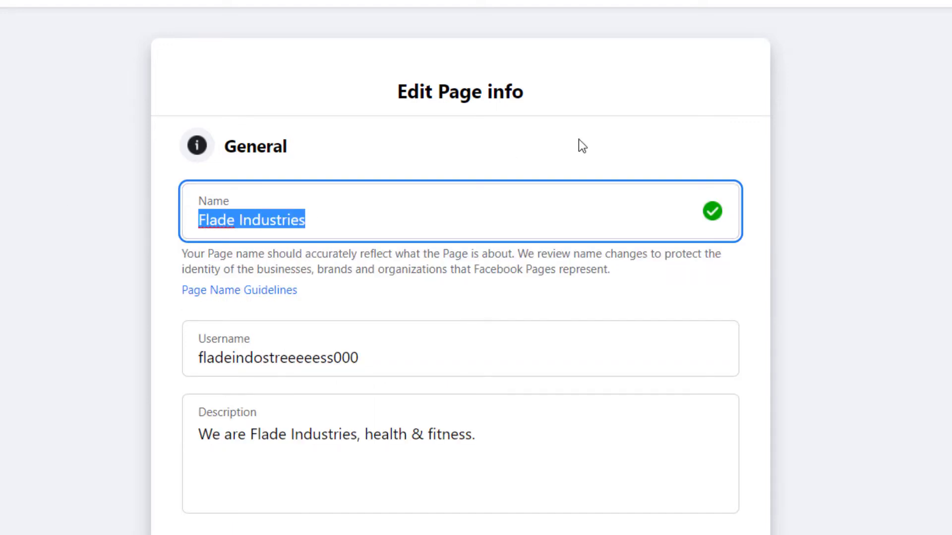
type("Wade'")
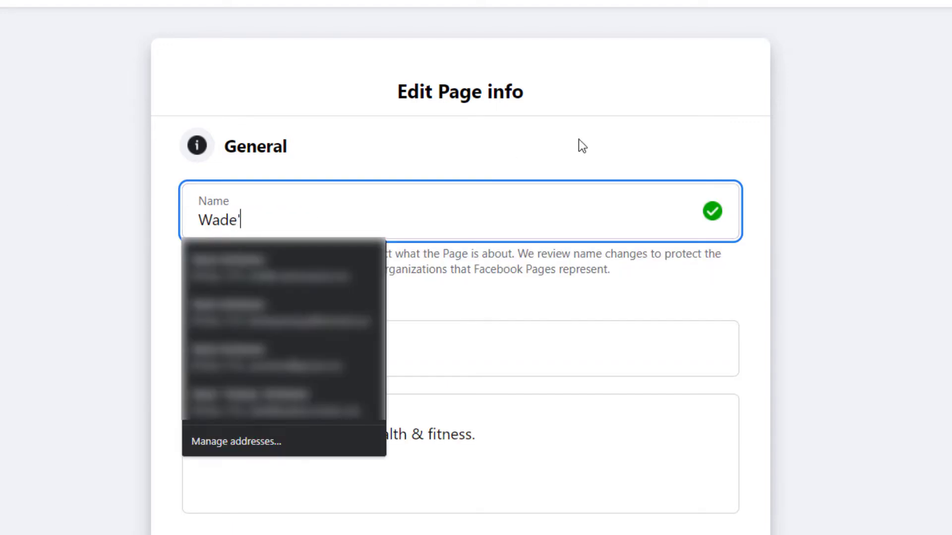
type("s Tutoria")
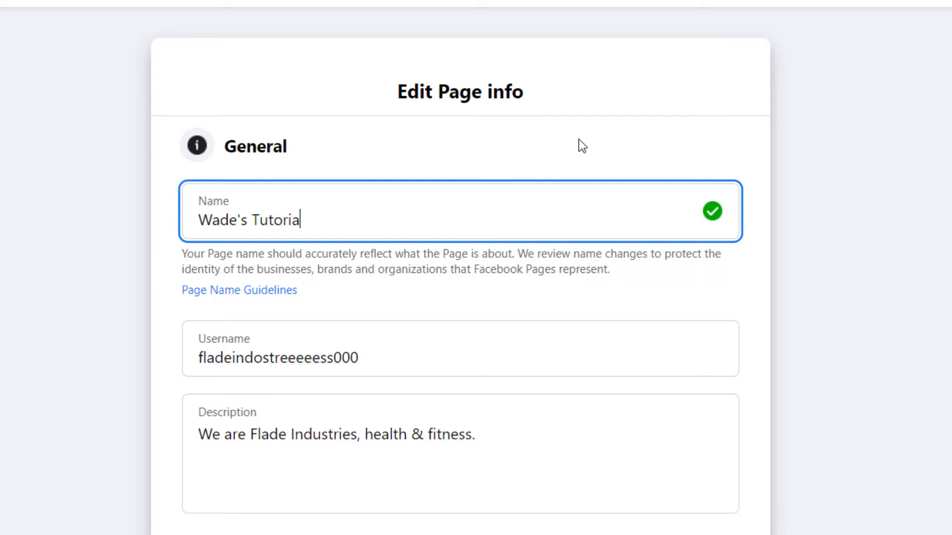
type("ls")
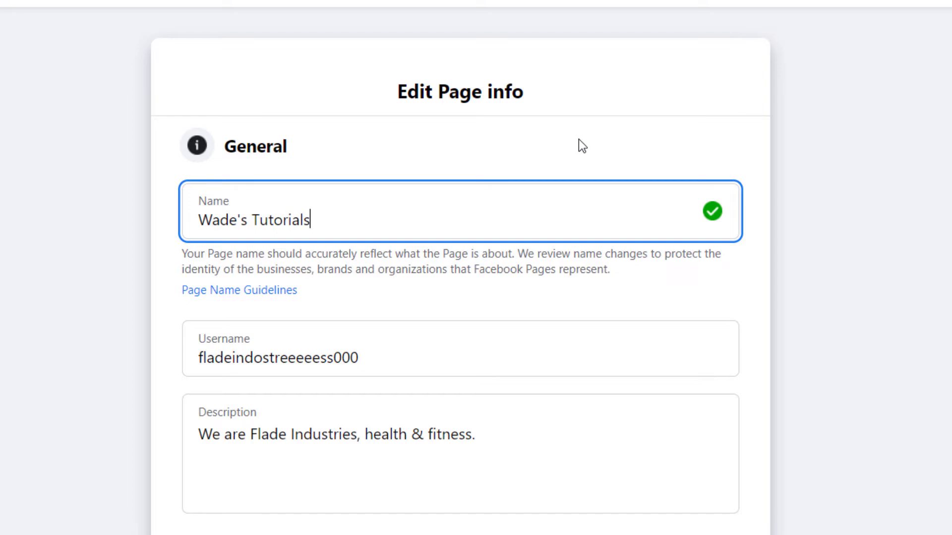
type("Flade Industries")
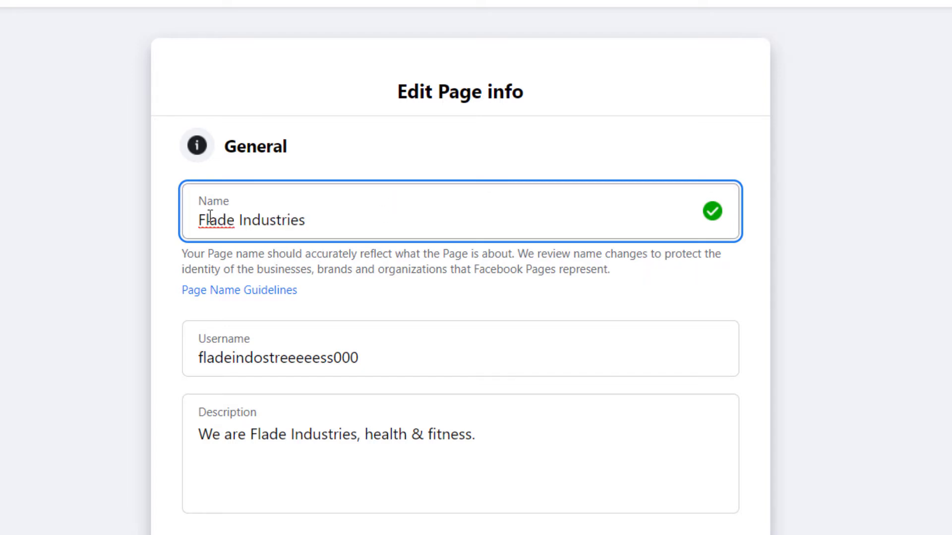
Submit the new Page name 'Wade's Tutorials - formerly Flade Industries' for review
type("Wade's Tutor")
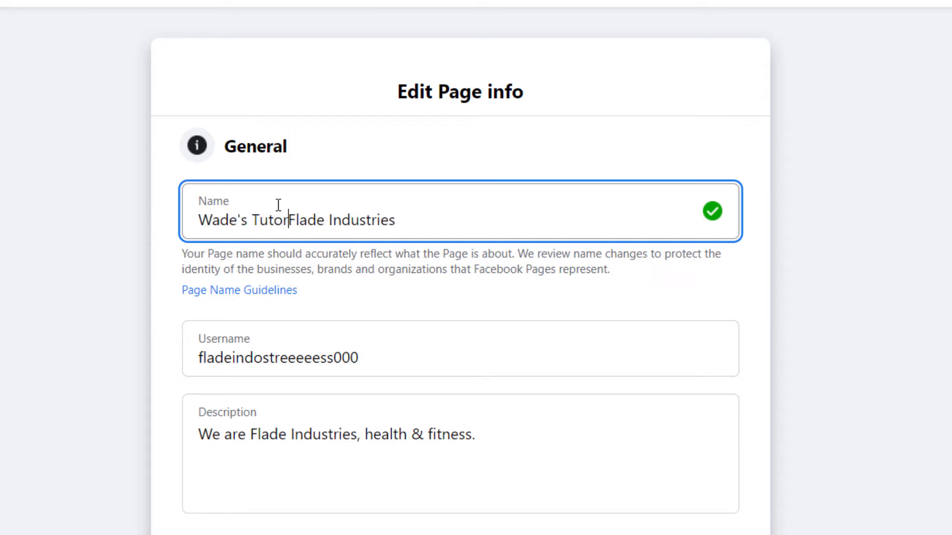
type("ials")
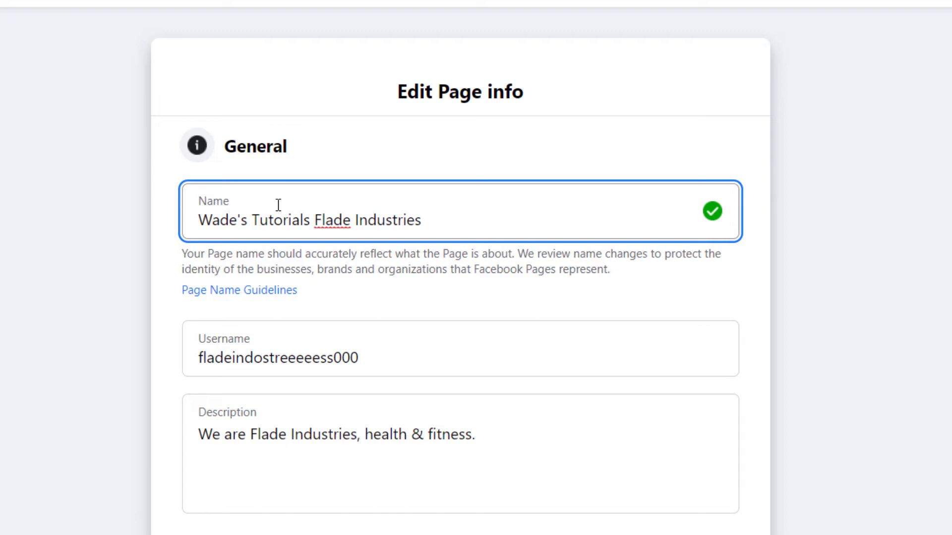
type("(formerly")
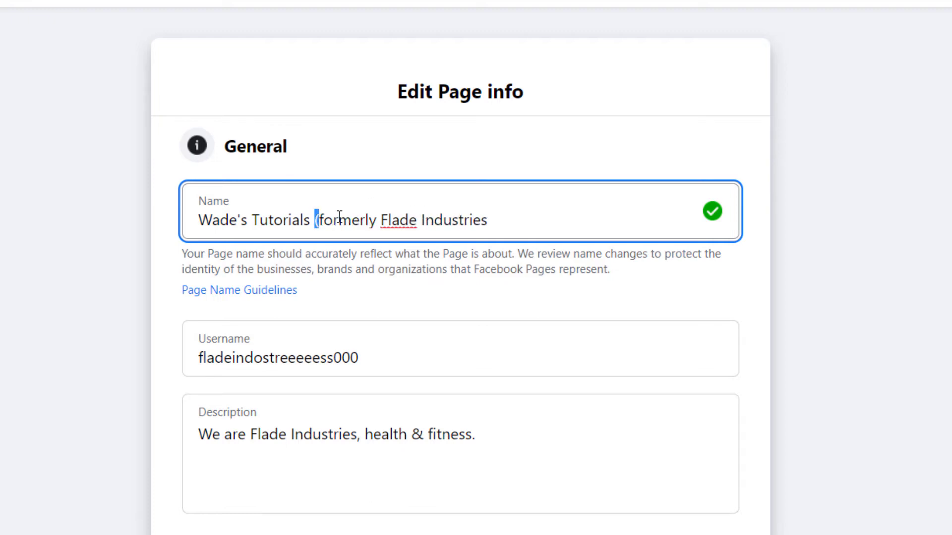
type("-")
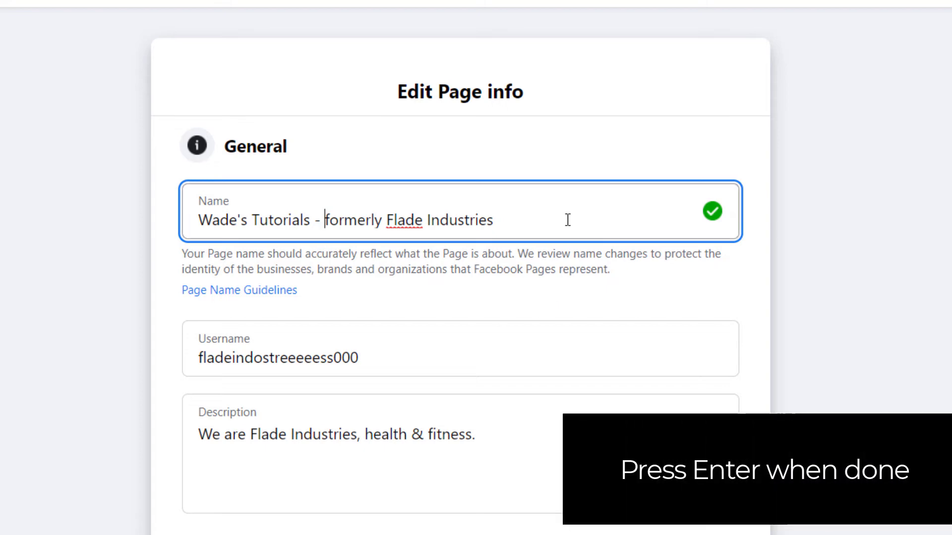
key("Enter")
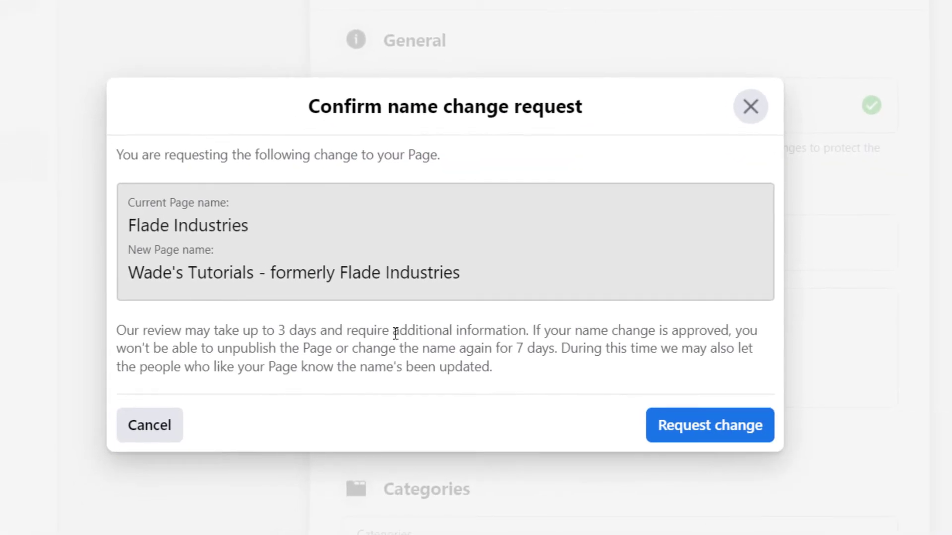
mouse_move(692, 441)
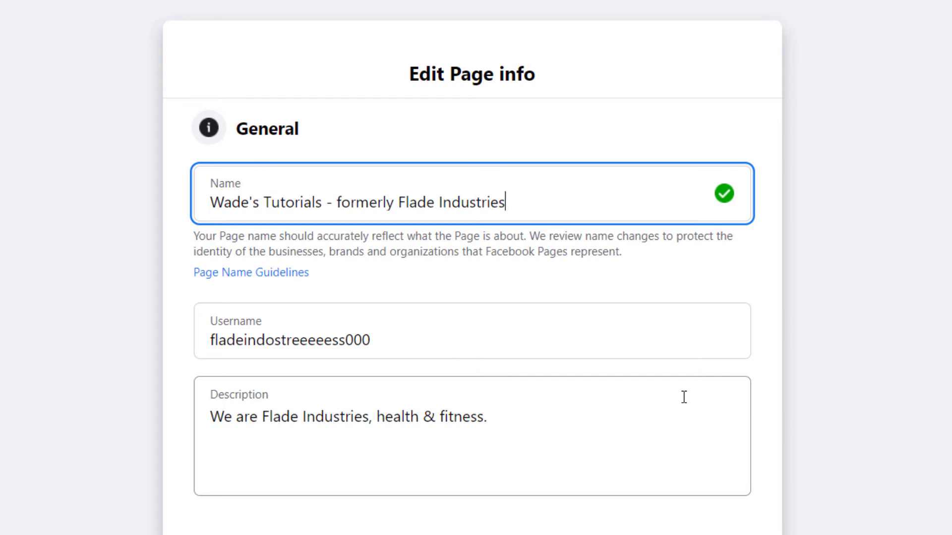
Remove ' - formerly Flade Industries' from the Name field, leaving 'Wade's Tutorials'
left_click(321, 202)
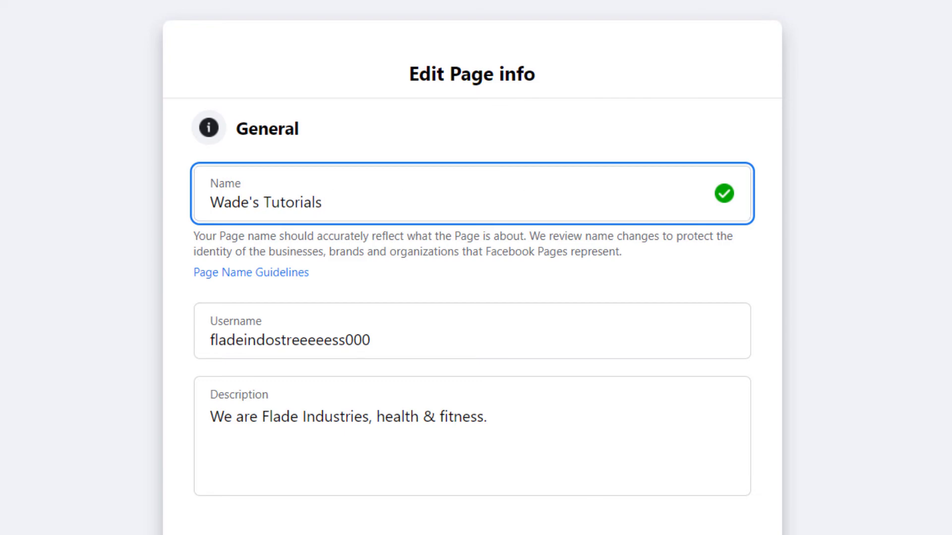
type("- formerly Flade Industries")
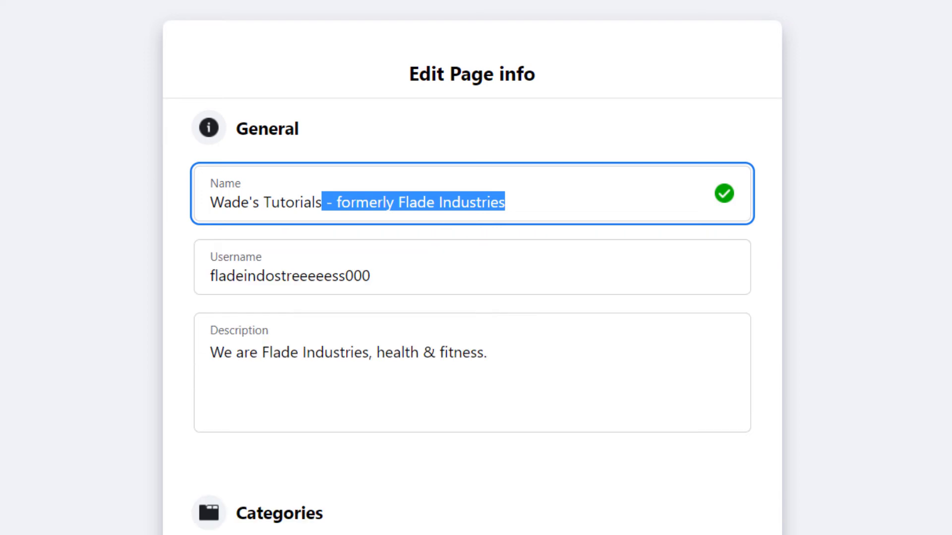